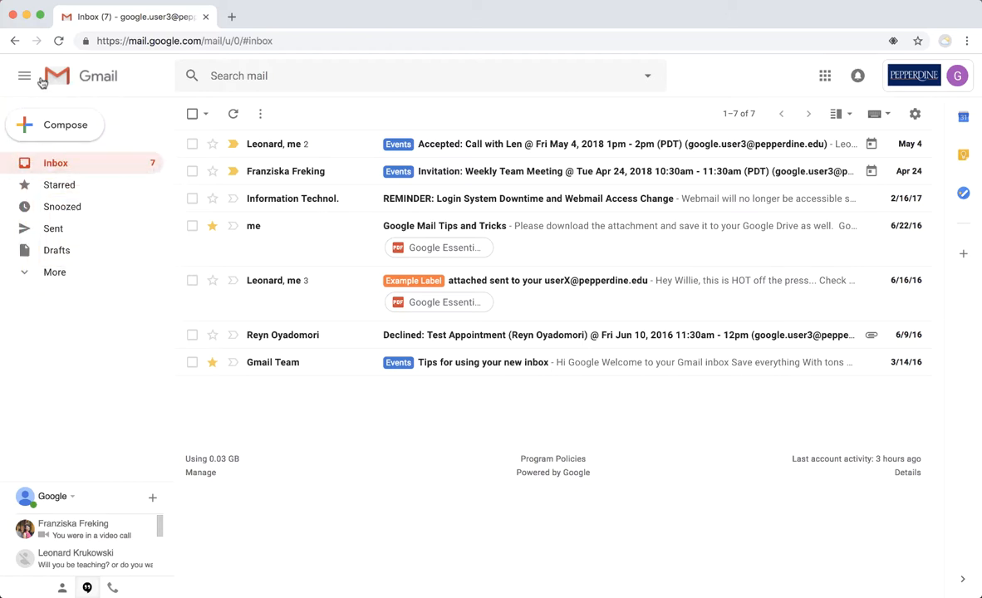
Toggle the main menu between icon-only and labelled views, leaving it collapsed to icons.
click(25, 77)
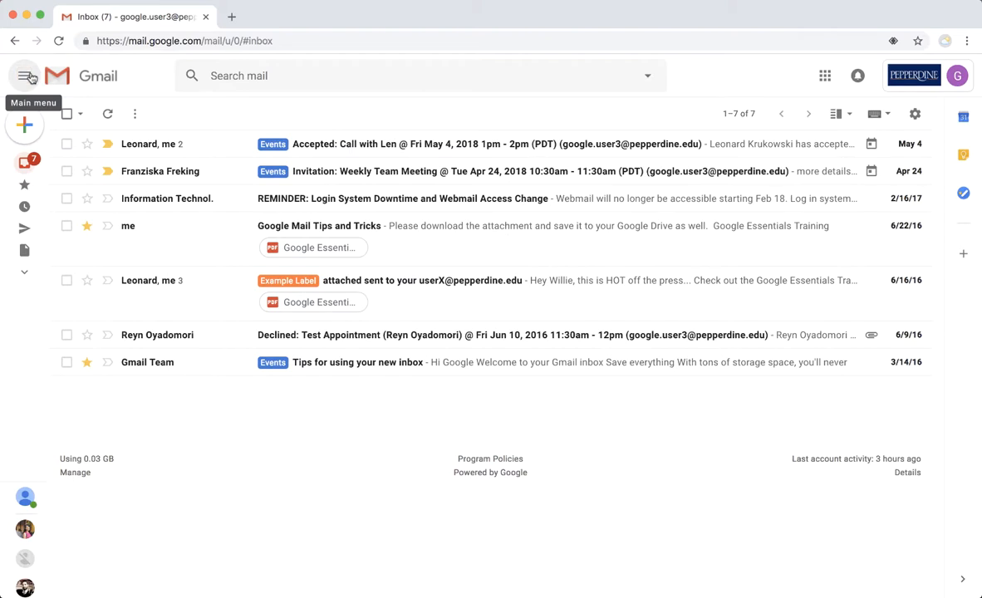
click(24, 77)
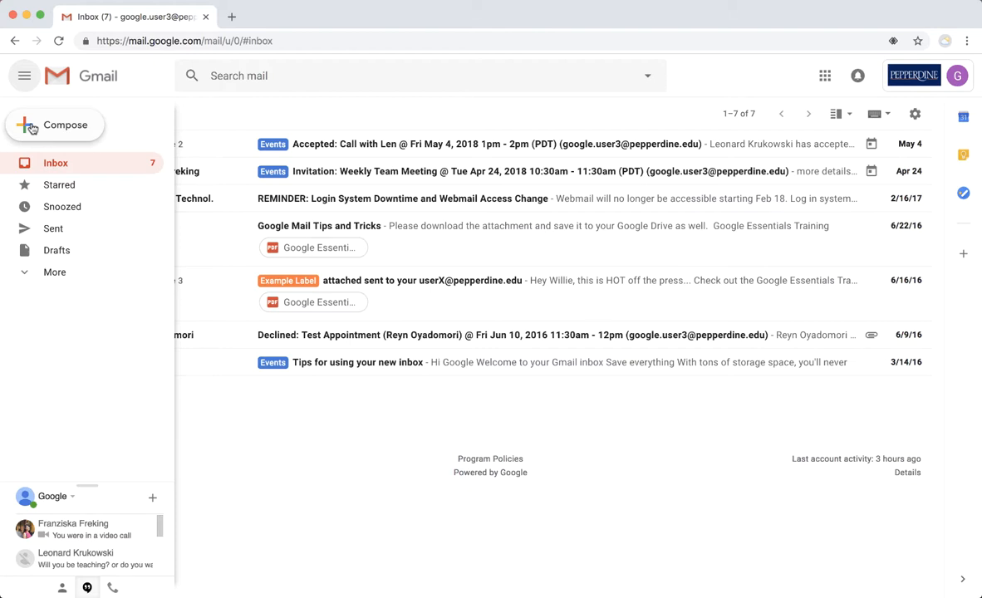
click(23, 76)
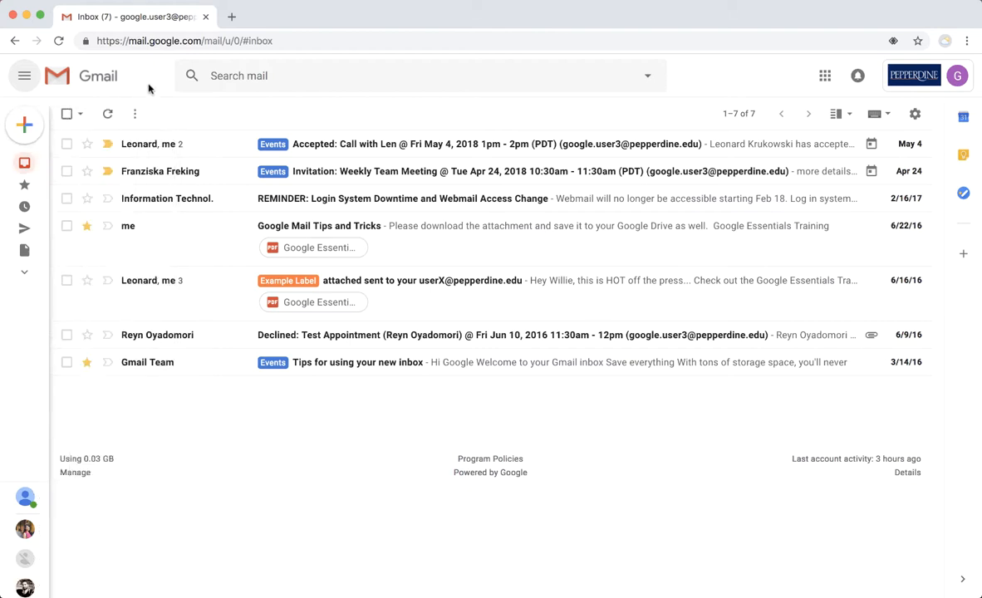
click(415, 76)
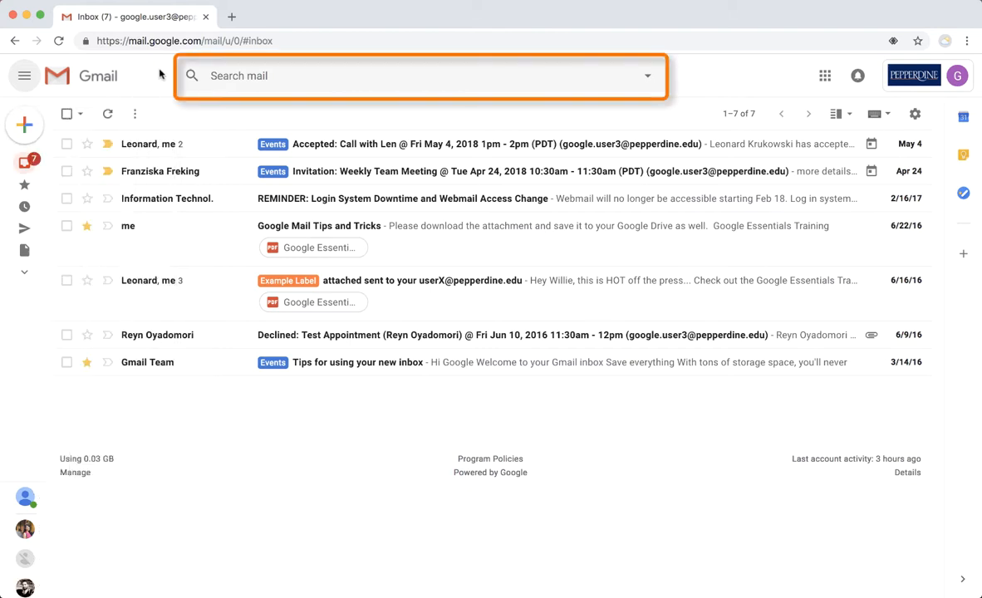
text(reyn)
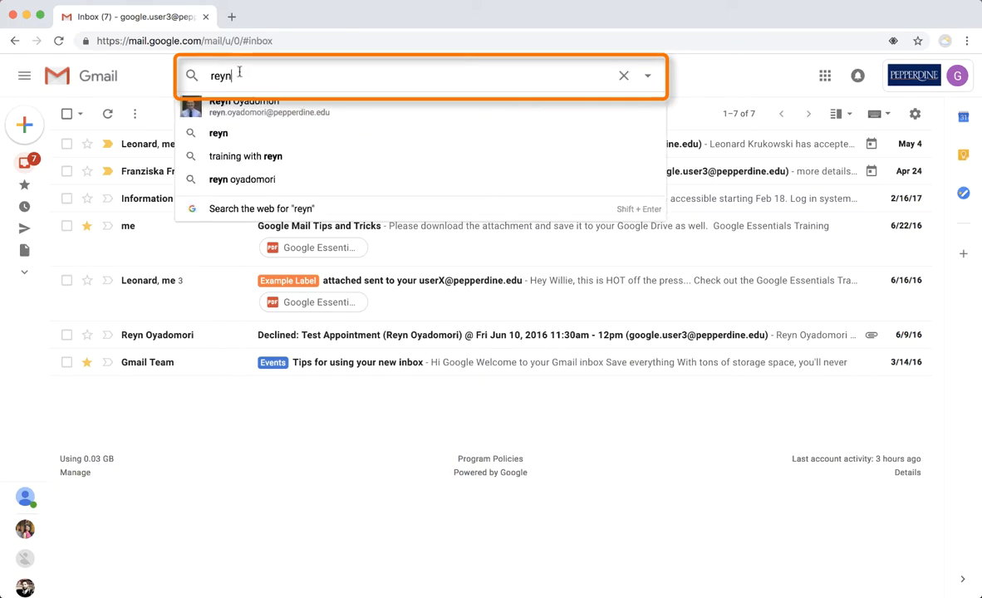
click(269, 107)
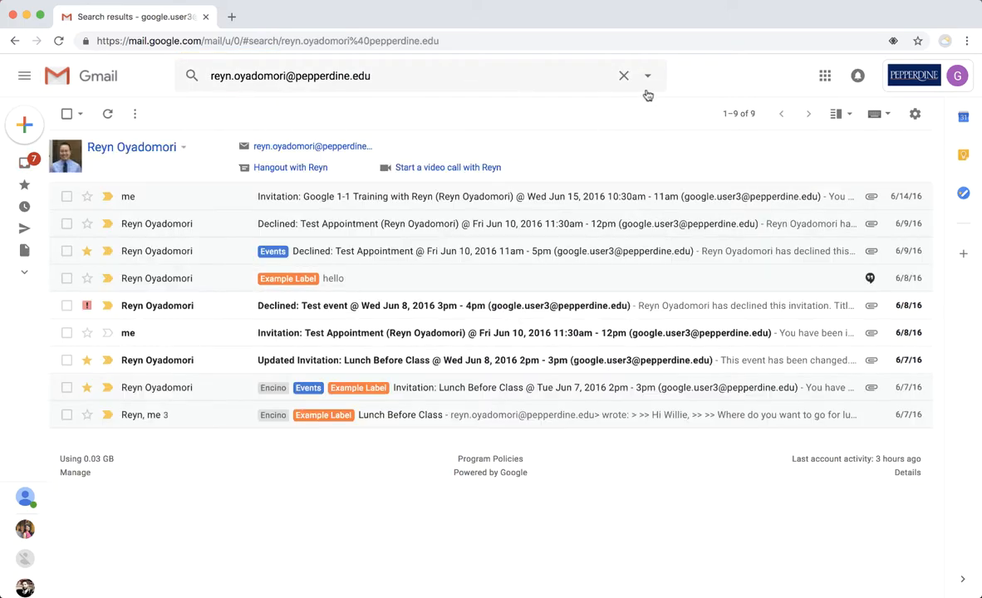
click(625, 77)
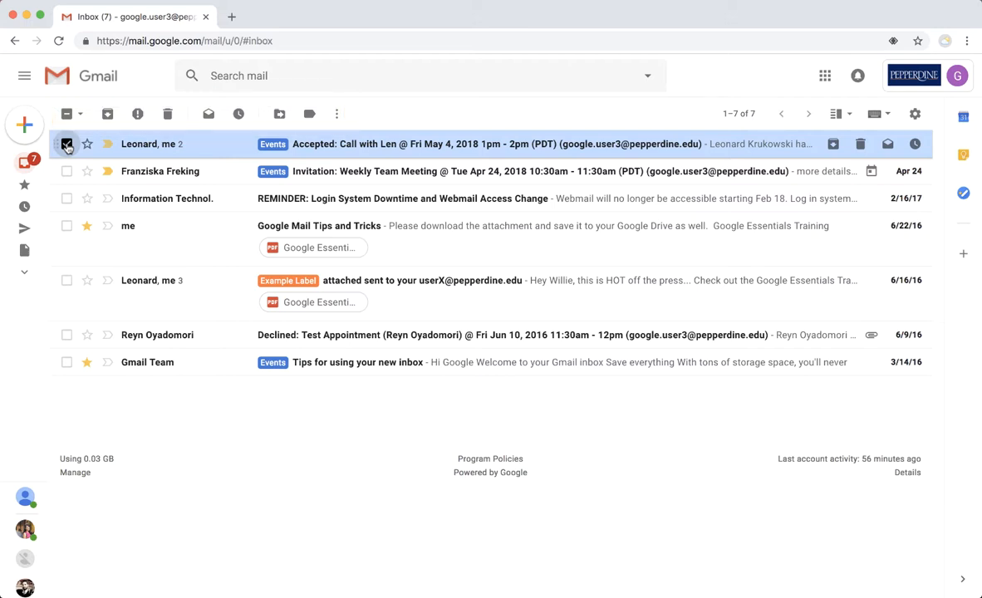
click(67, 143)
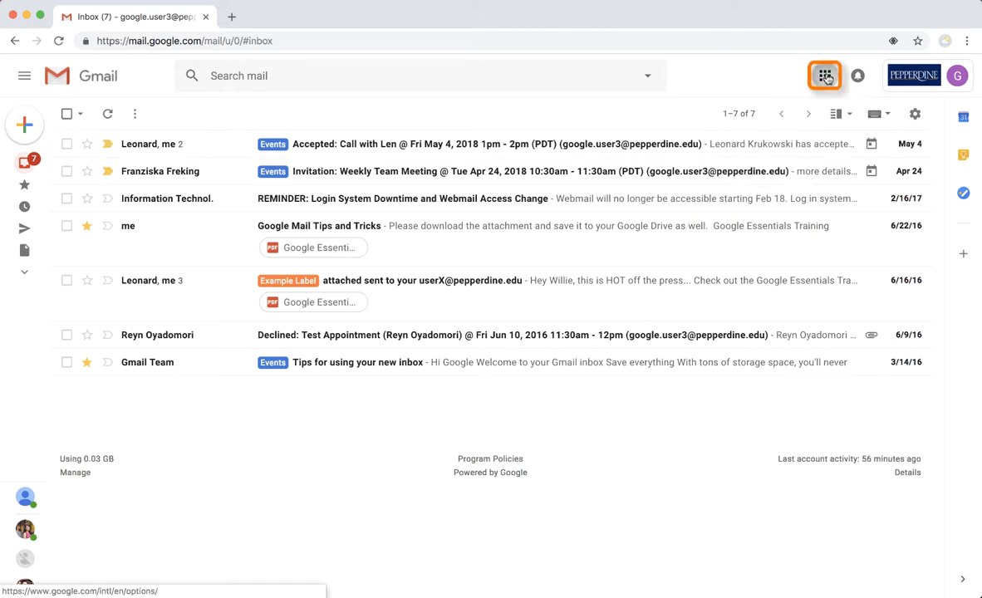
Browse the Google apps launcher including More apps, close it, then show the account details panel.
click(824, 77)
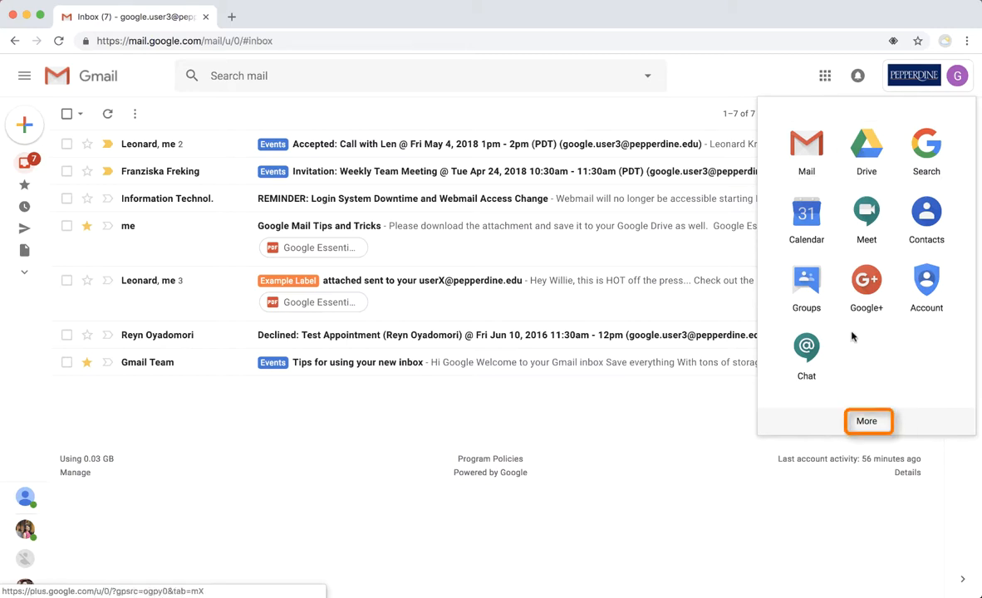
click(867, 420)
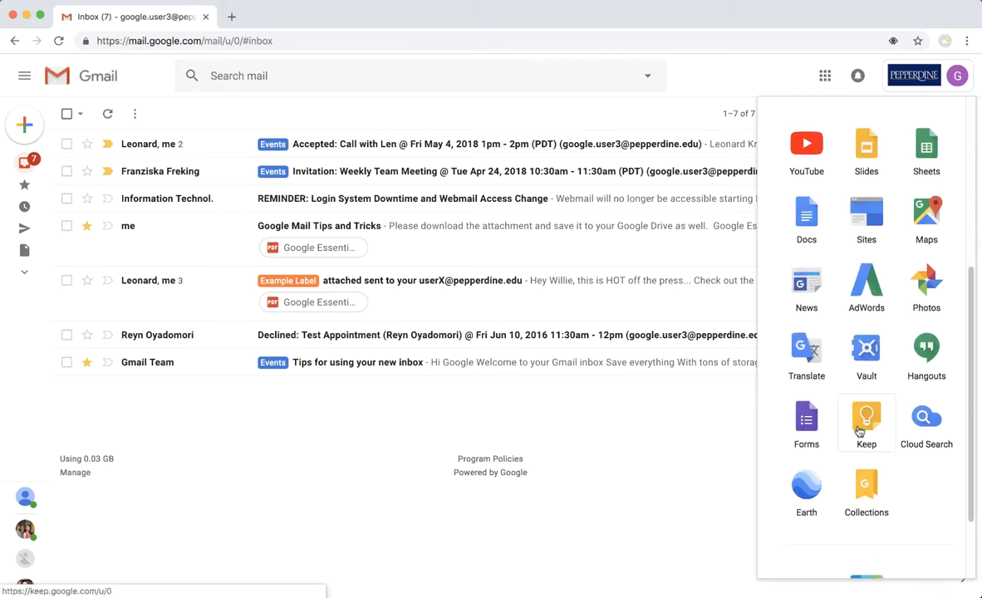
click(701, 75)
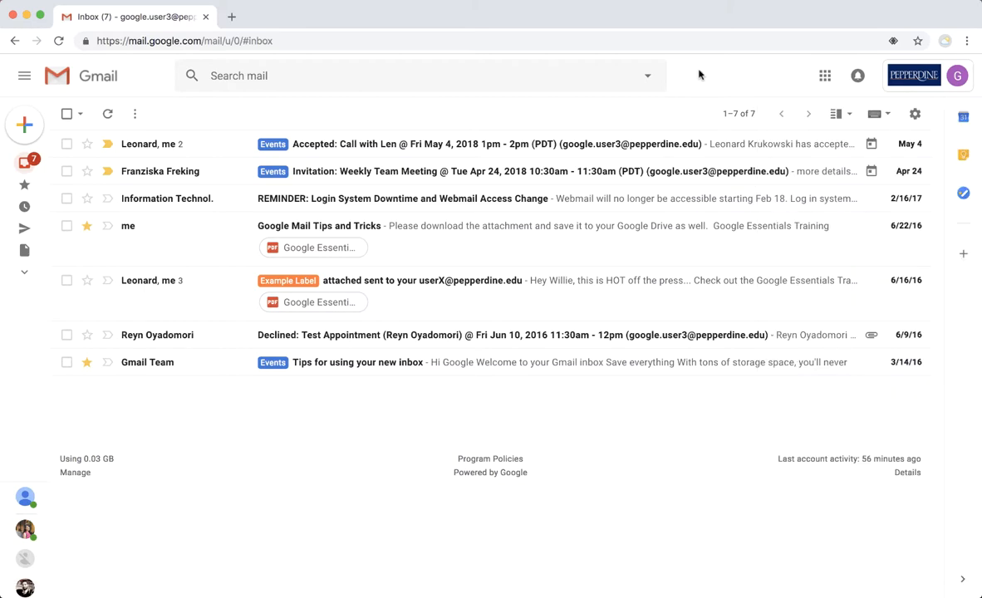
mouse_move(957, 77)
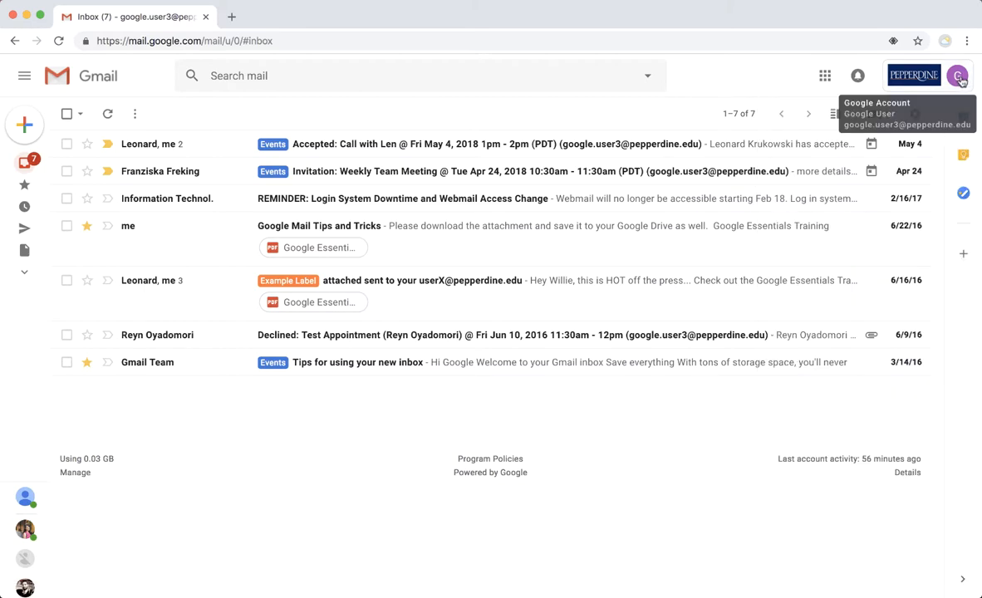
click(957, 76)
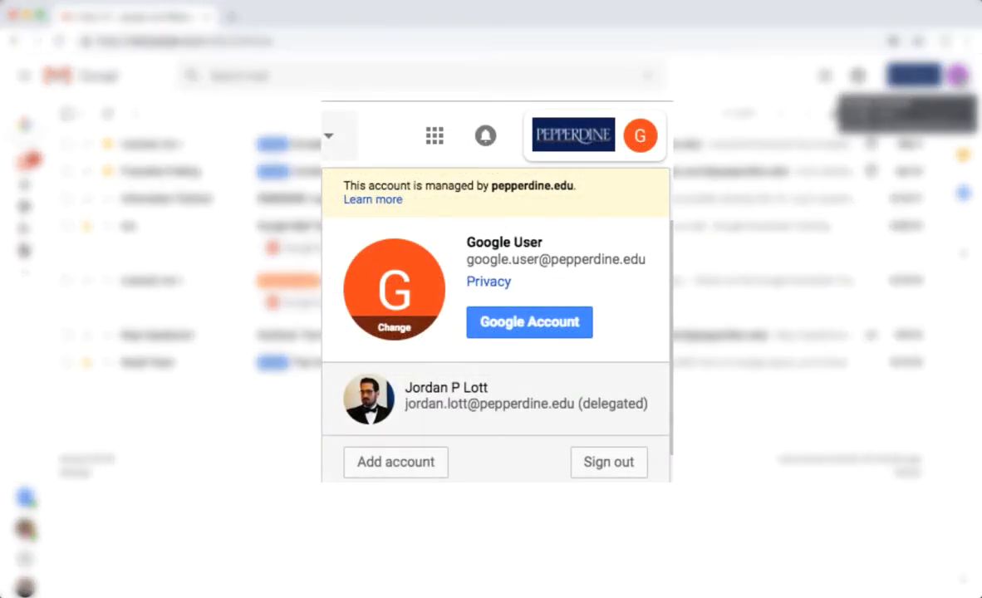